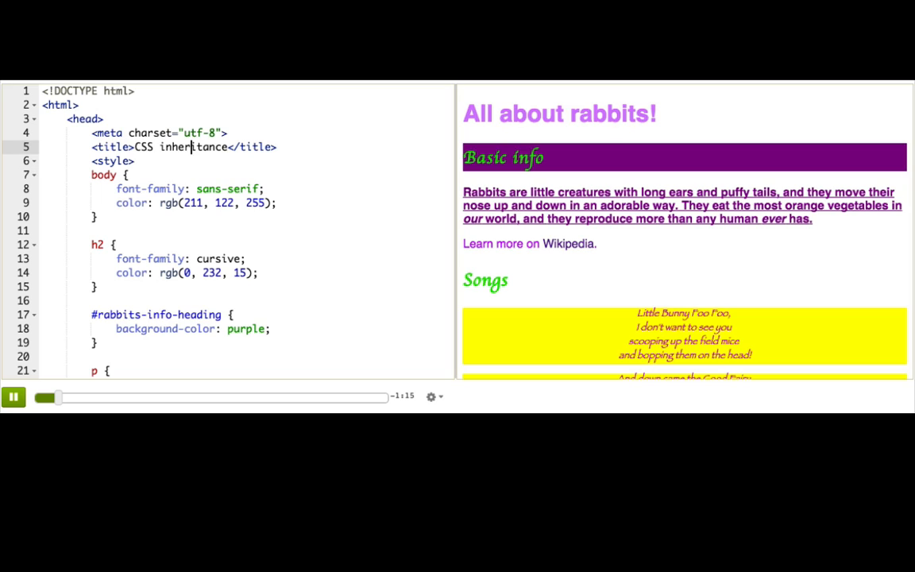
double_click(193, 147)
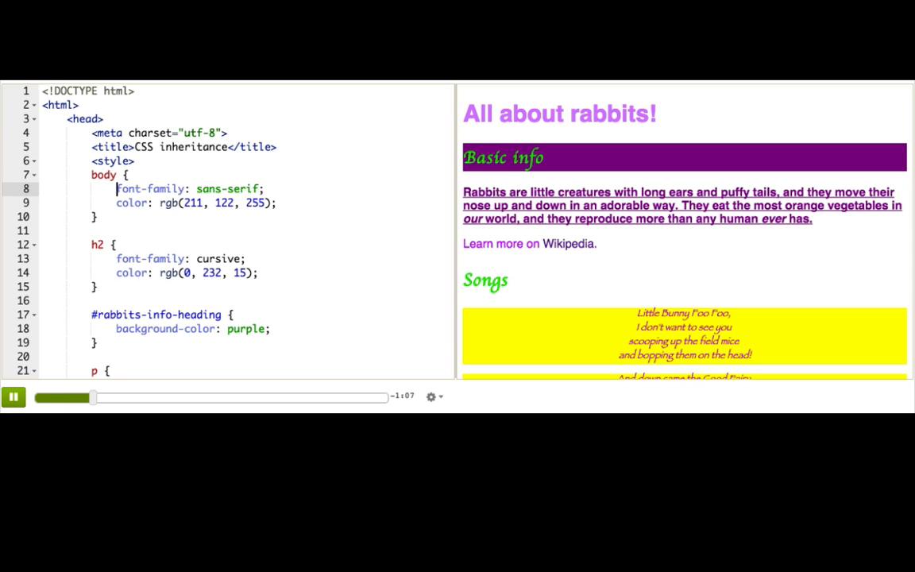
double_click(150, 189)
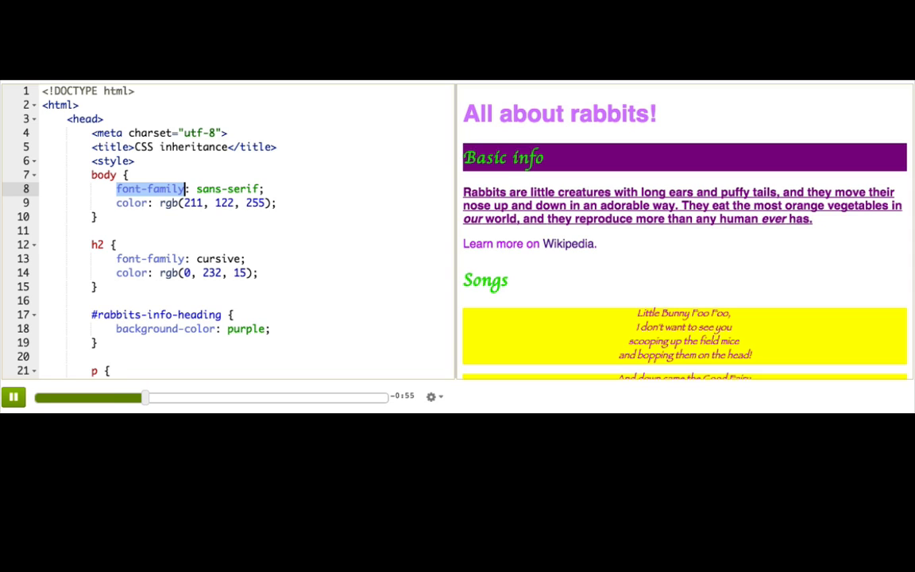
click(246, 258)
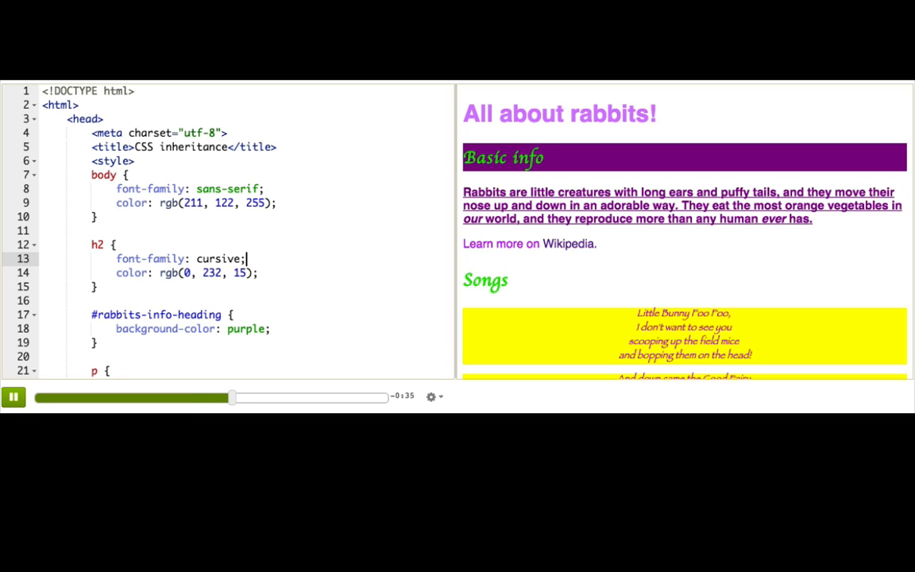
scroll(down, 3)
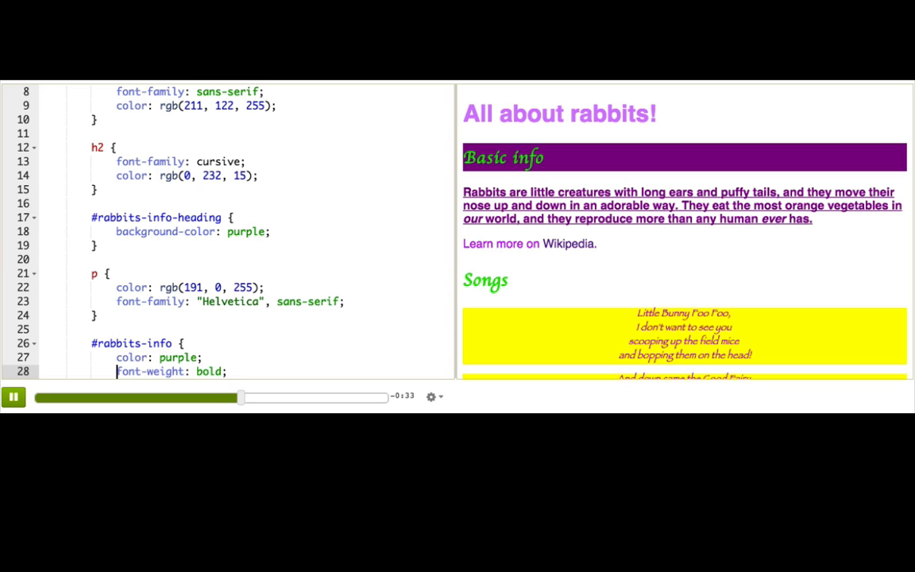